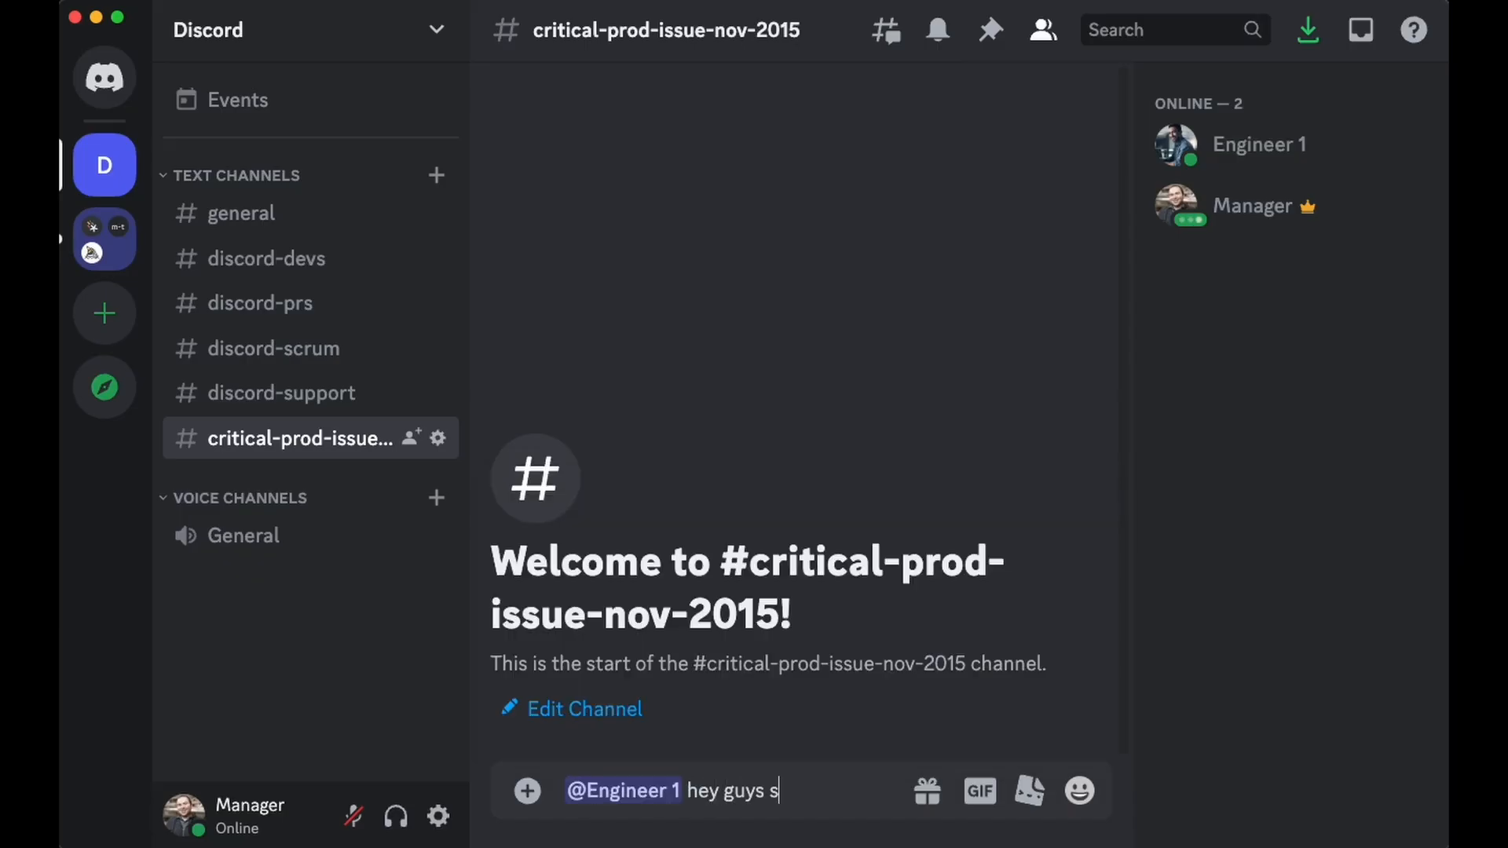
{"action": "type", "text": "ome users reported not being able to see their mes"}
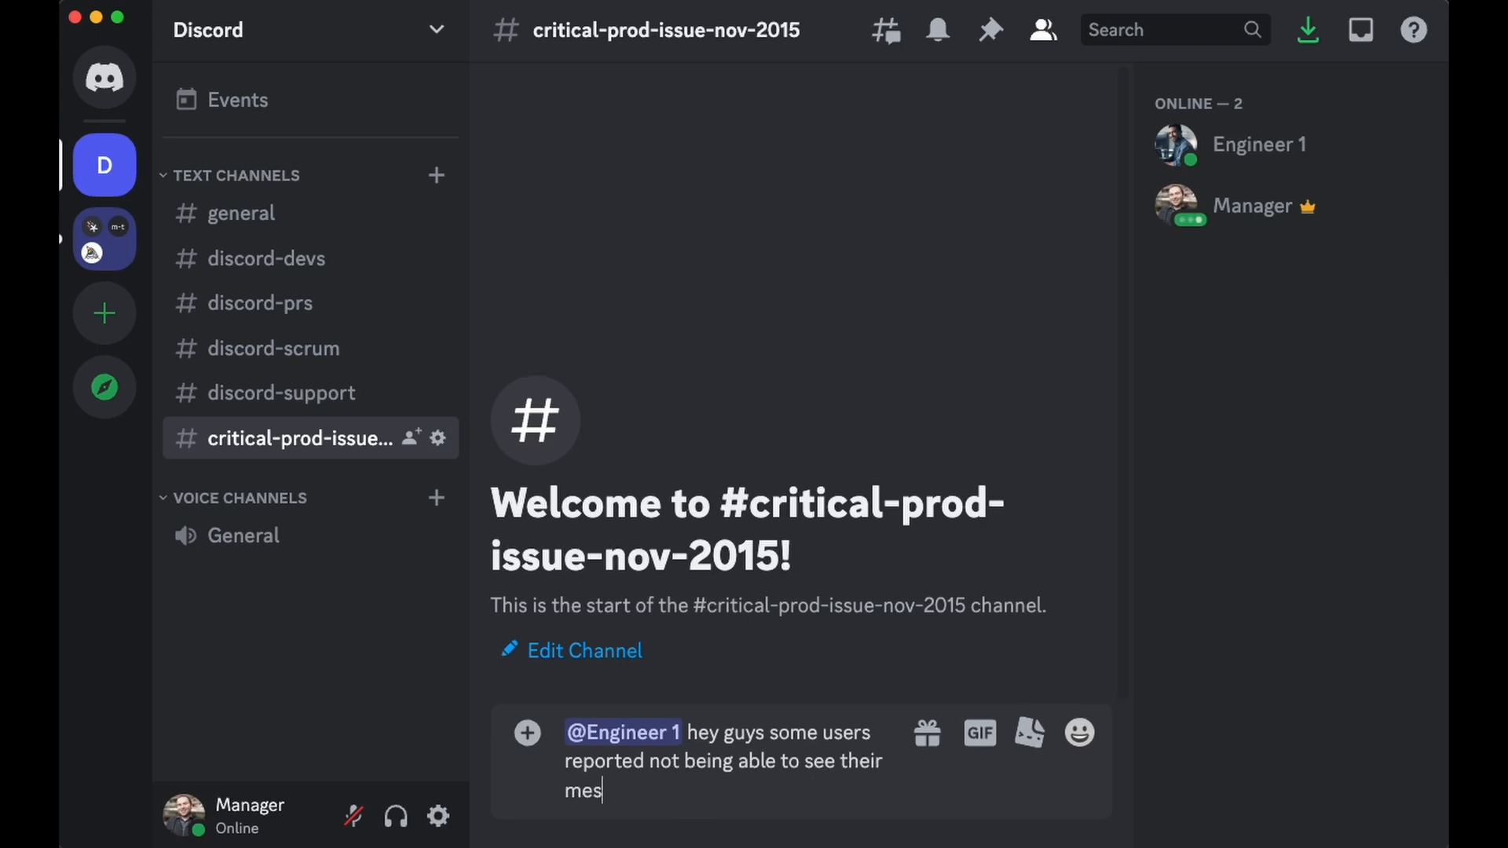
{"action": "key", "text": "Enter"}
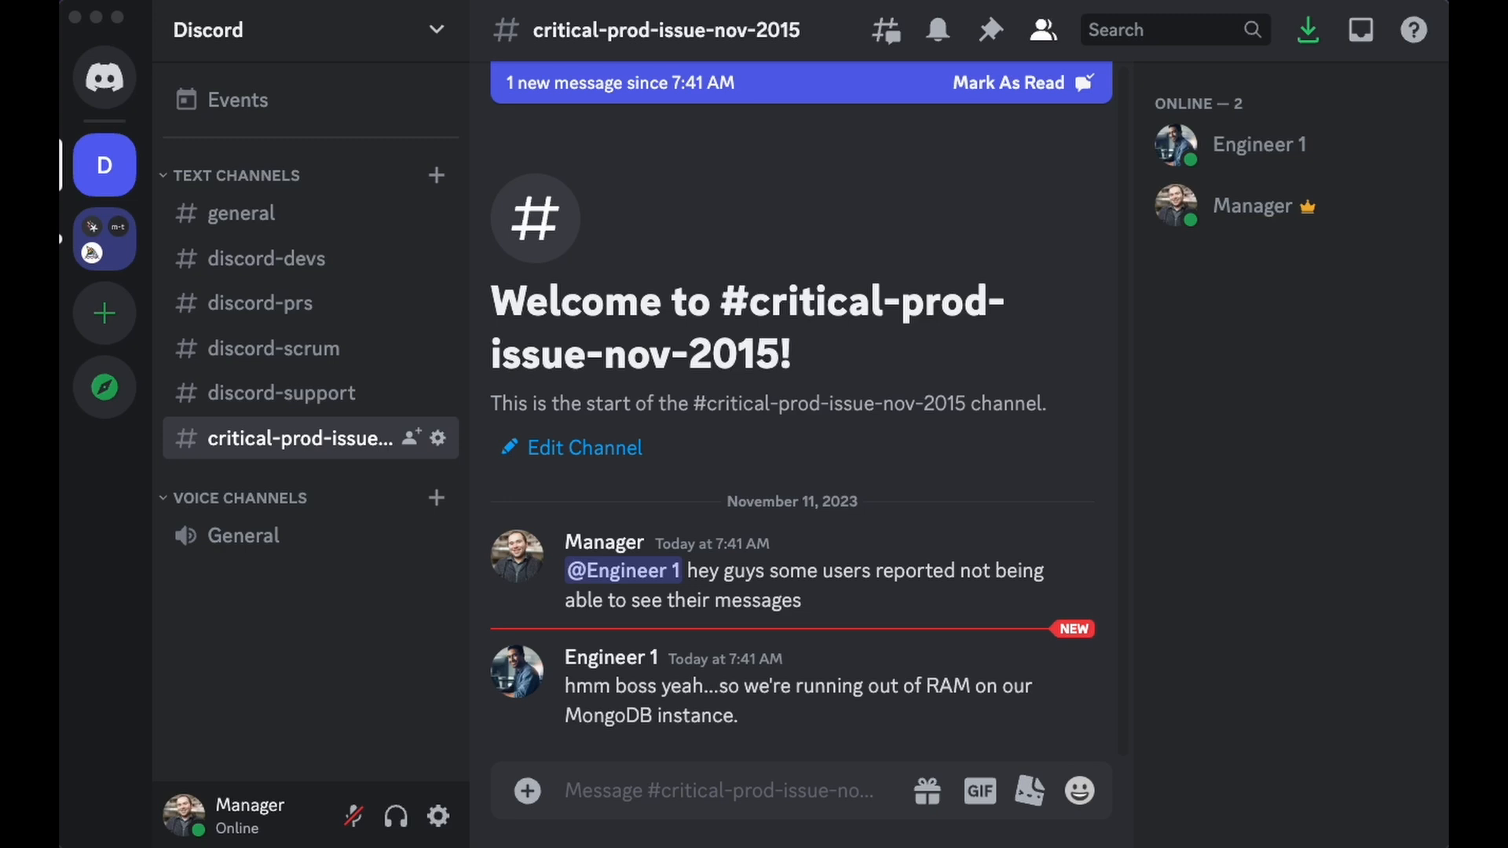
{"action": "type", "text": "can"}
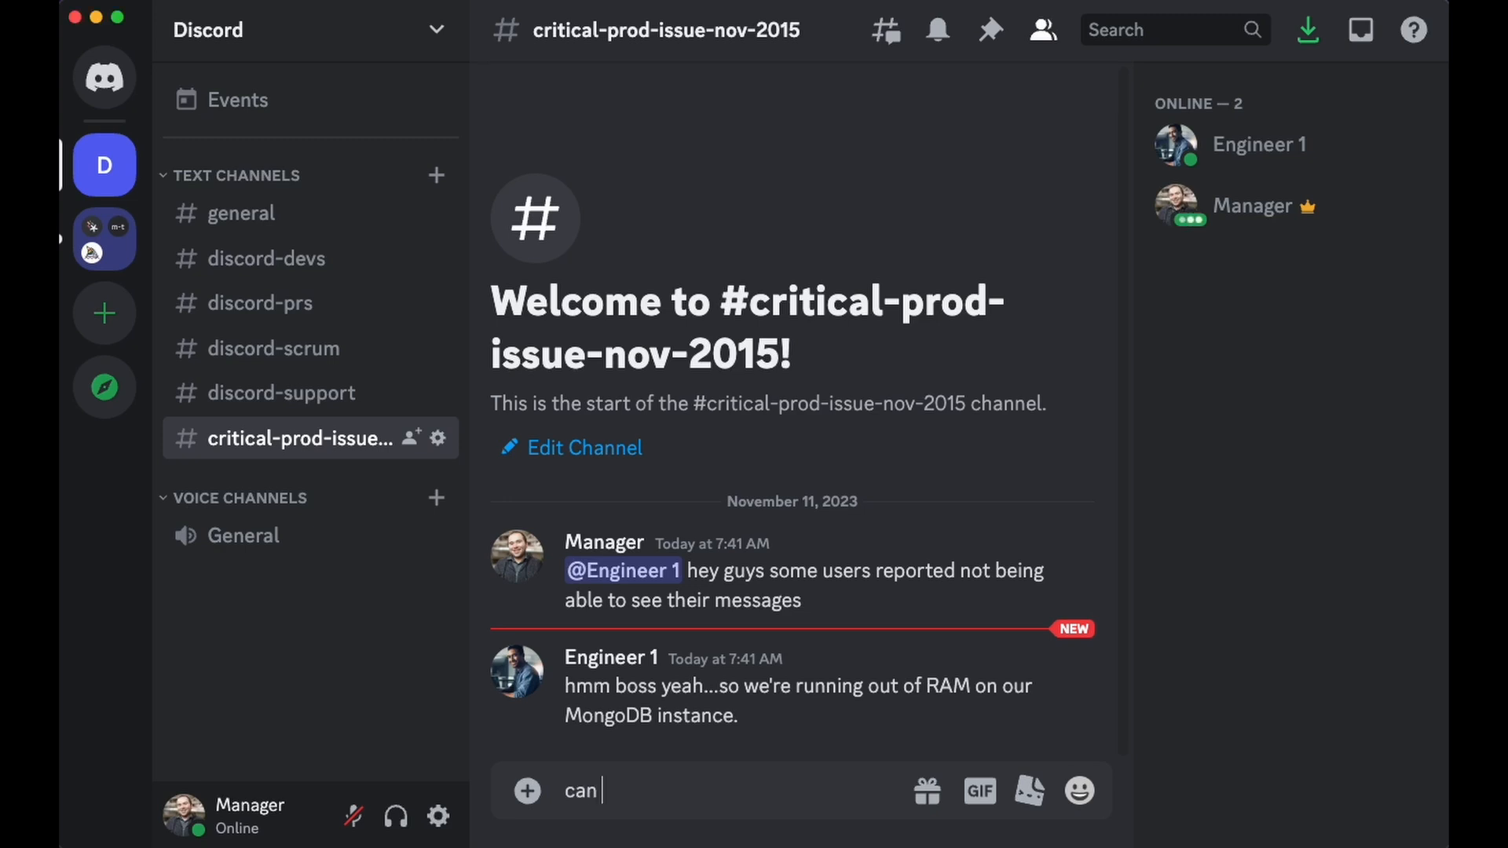